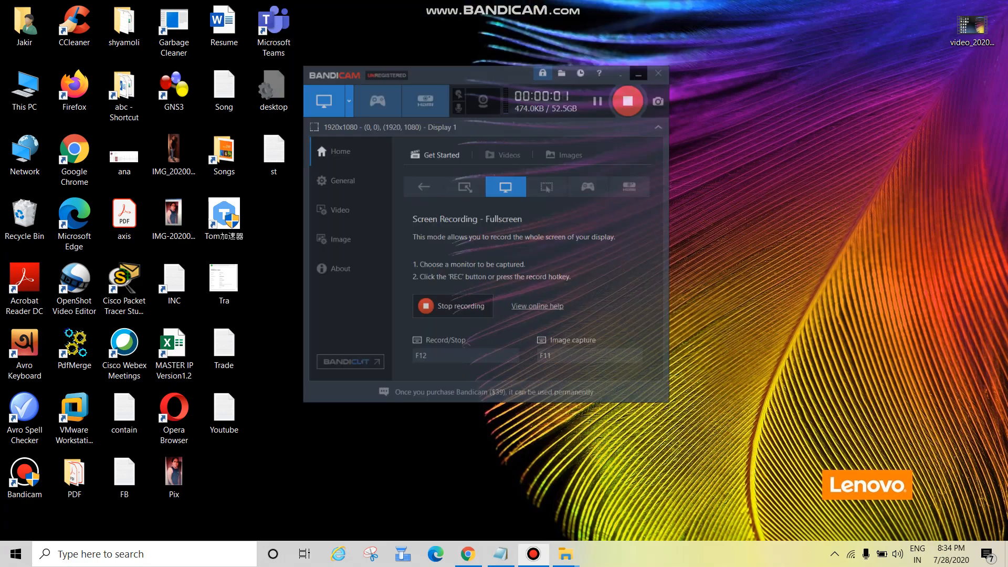
Minimize the Bandicam recorder so the Startup App notes in Notepad show.
{"action": "left_click", "coordinate": [638, 74]}
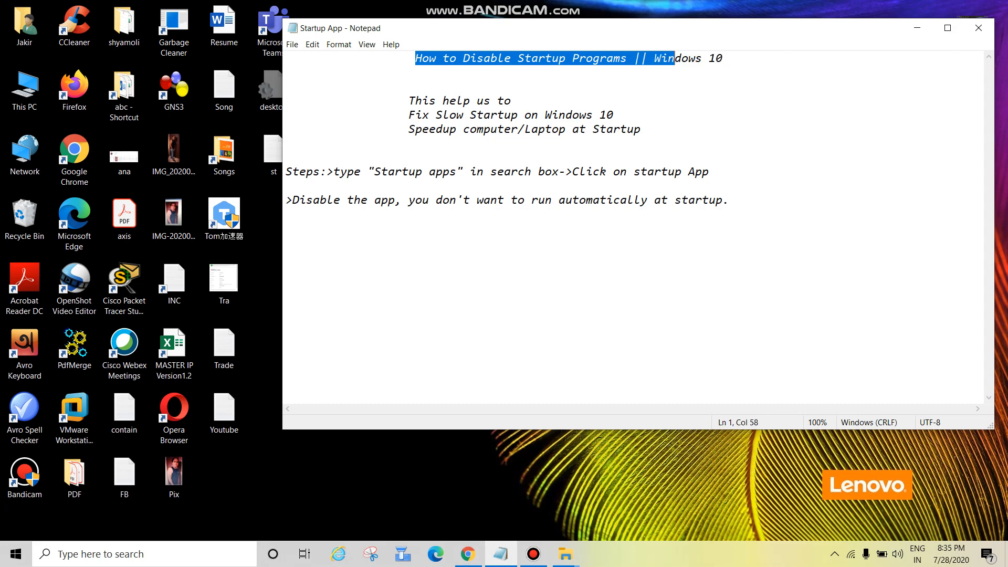
{"action": "left_click", "coordinate": [408, 101]}
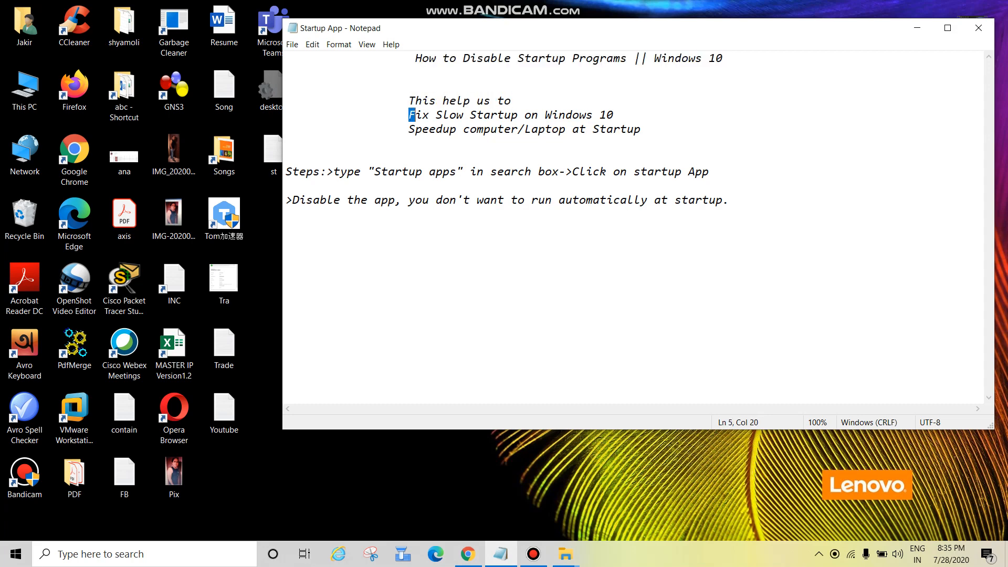
{"action": "left_click_drag", "start_coordinate": [408, 114], "coordinate": [613, 114]}
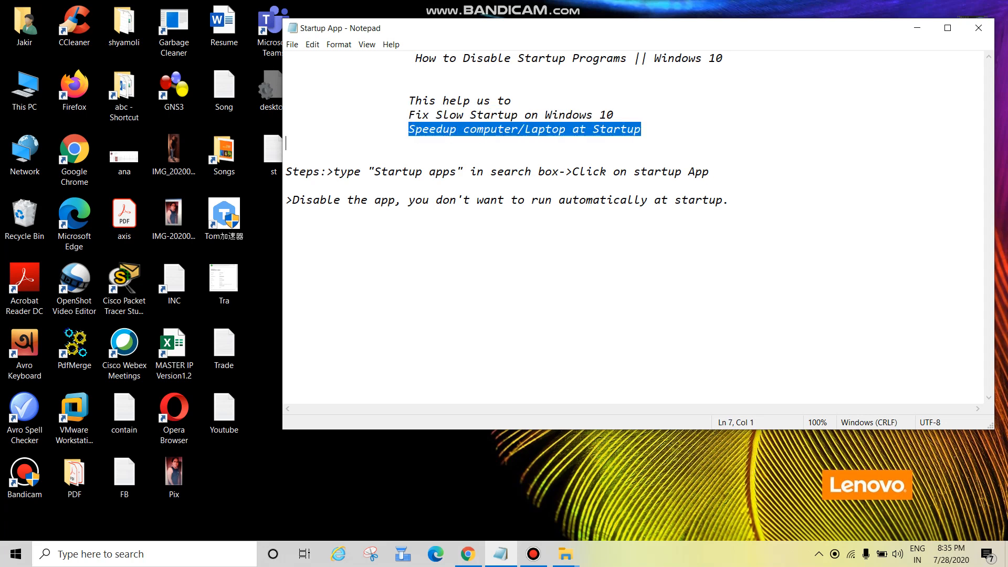
{"action": "left_click", "coordinate": [641, 130]}
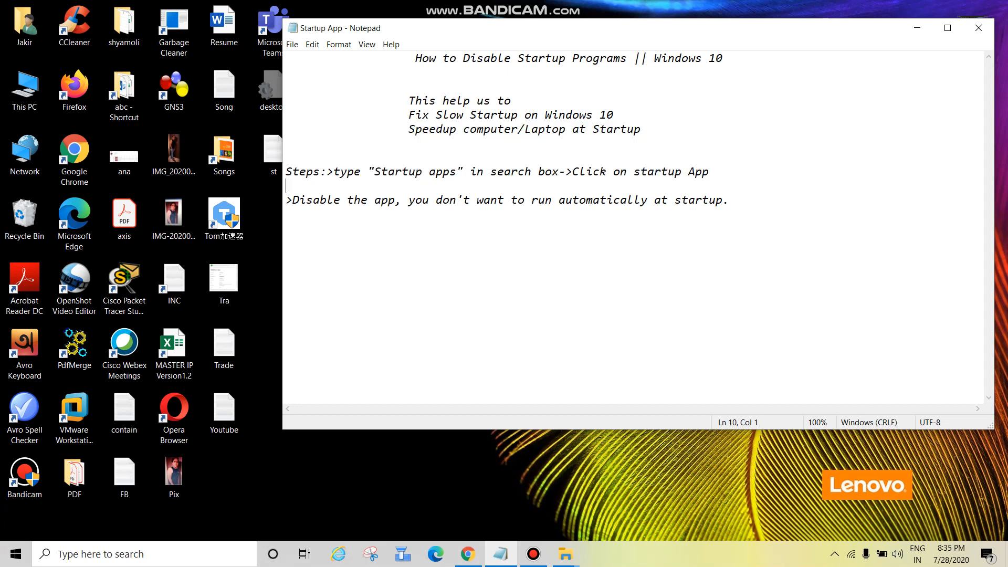
{"action": "left_click_drag", "start_coordinate": [375, 171], "coordinate": [451, 171]}
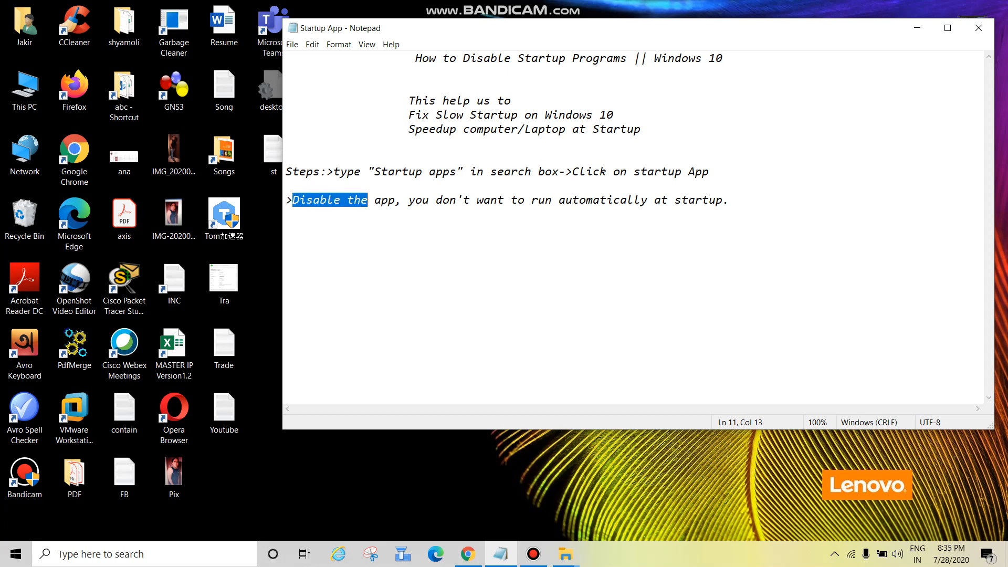
{"action": "left_click_drag", "start_coordinate": [407, 200], "coordinate": [547, 200]}
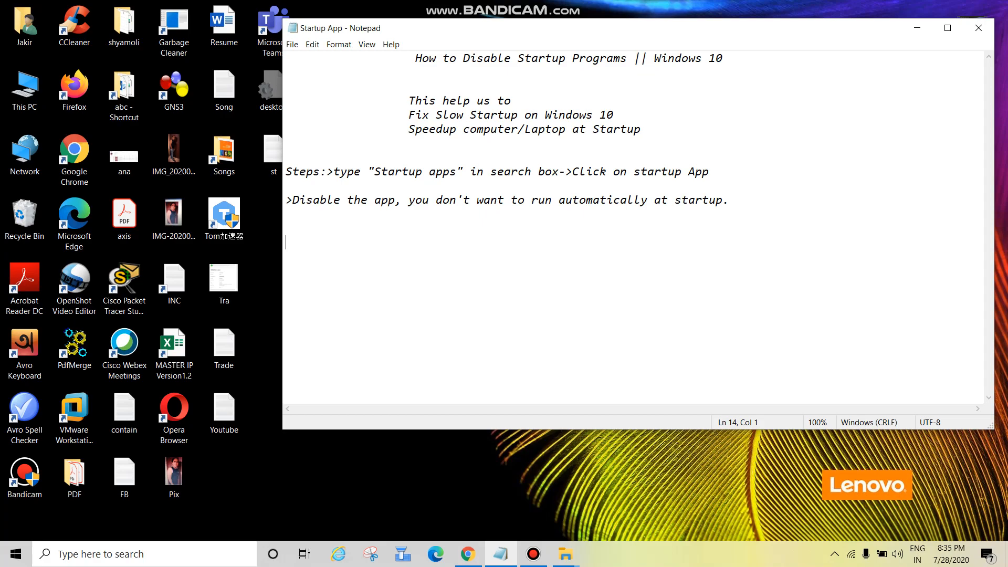
Highlight 'Startup' in the notes, then start a Windows search from the taskbar box.
{"action": "left_click", "coordinate": [978, 27]}
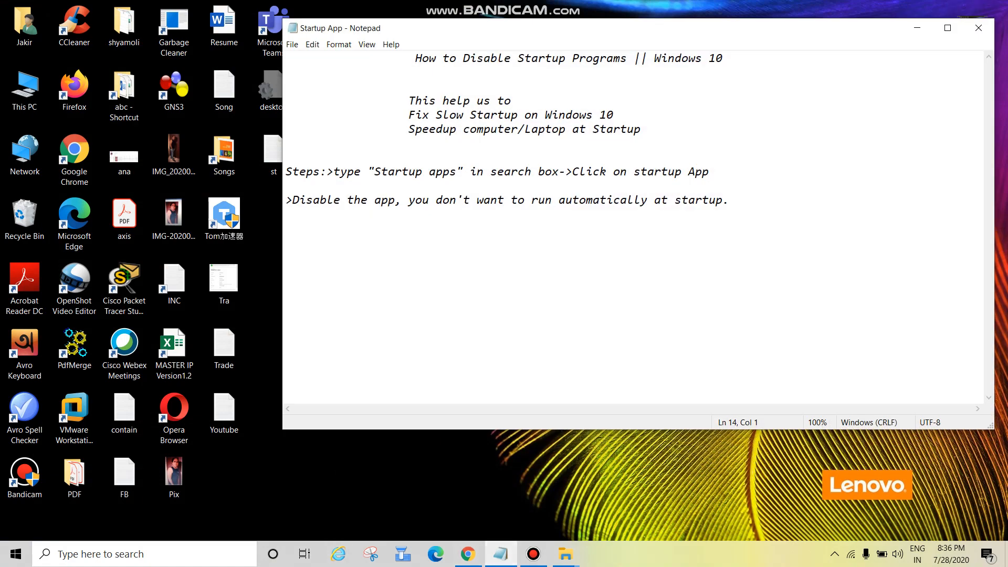
{"action": "double_click", "coordinate": [383, 171]}
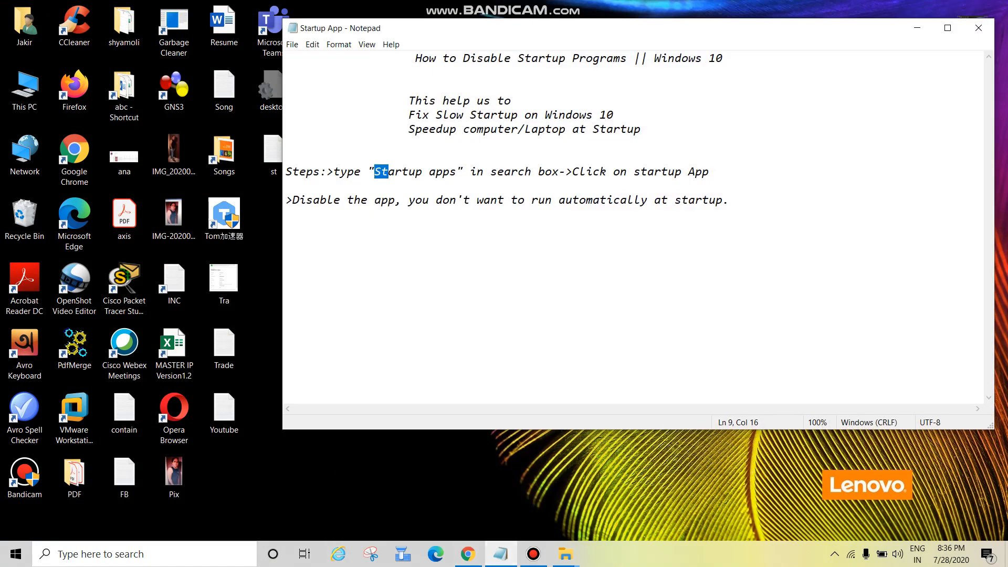
{"action": "left_click", "coordinate": [223, 148]}
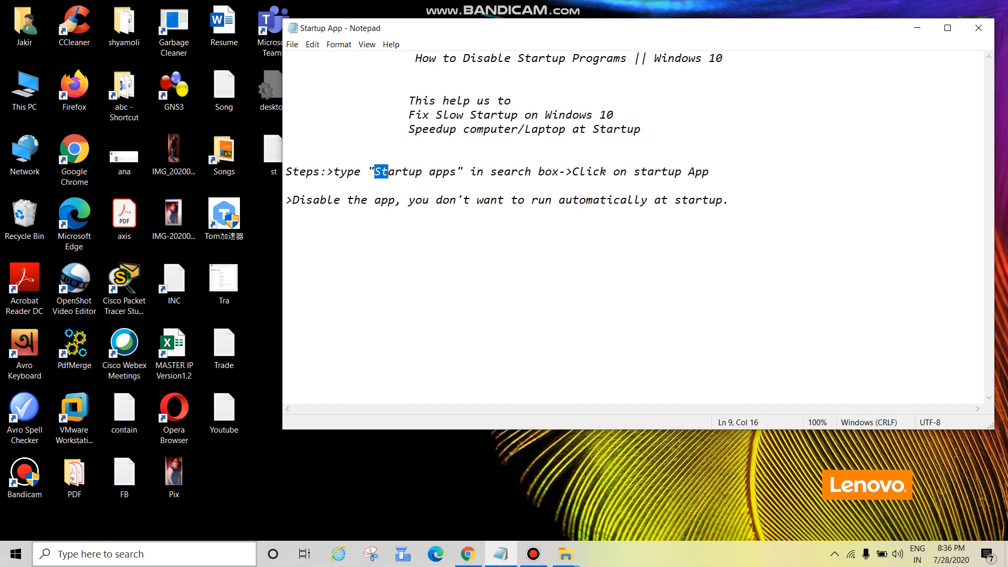
{"action": "left_click", "coordinate": [141, 553]}
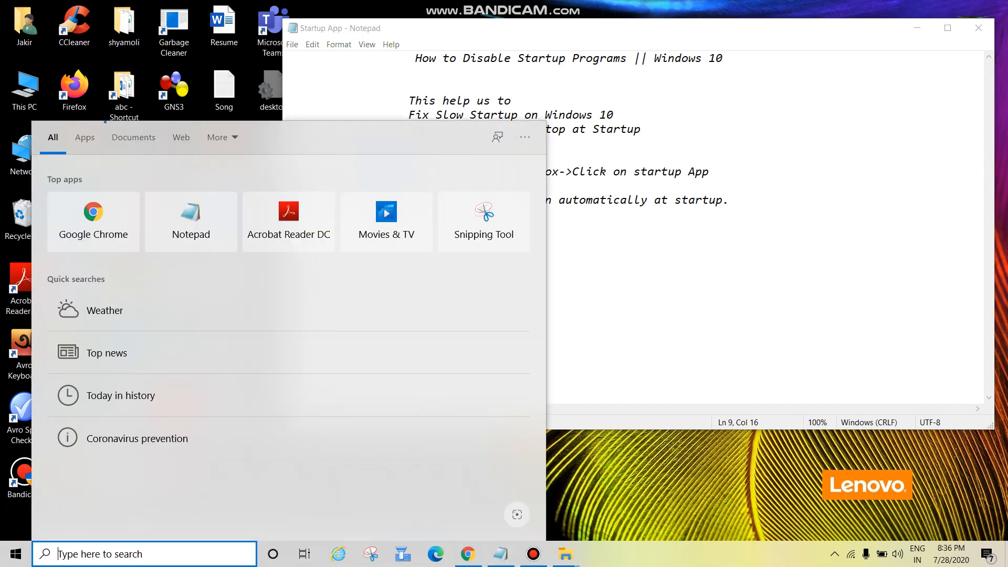
Search 'start' and open the Startup Apps settings page from the best match.
{"action": "type", "text": "s"}
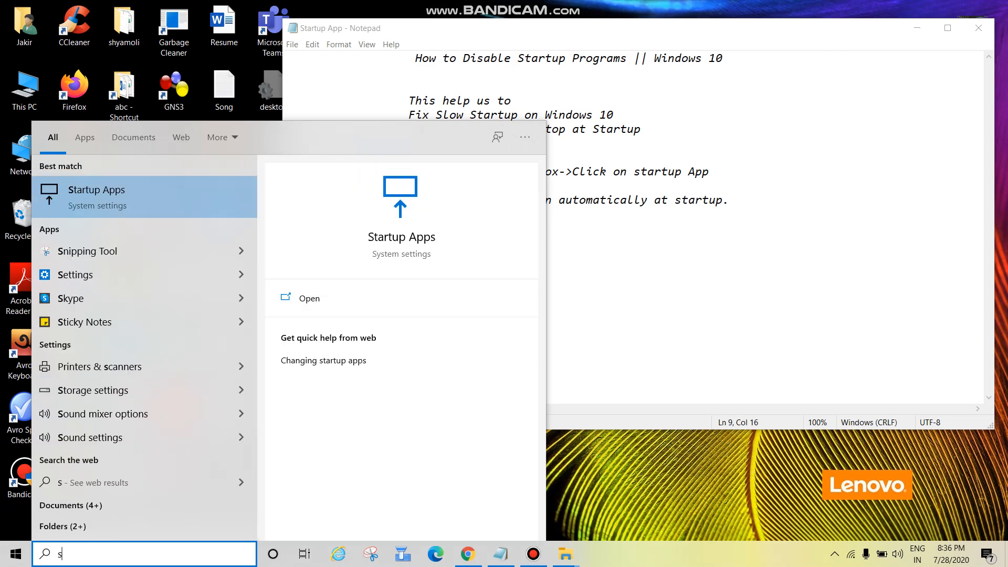
{"action": "type", "text": "tat"}
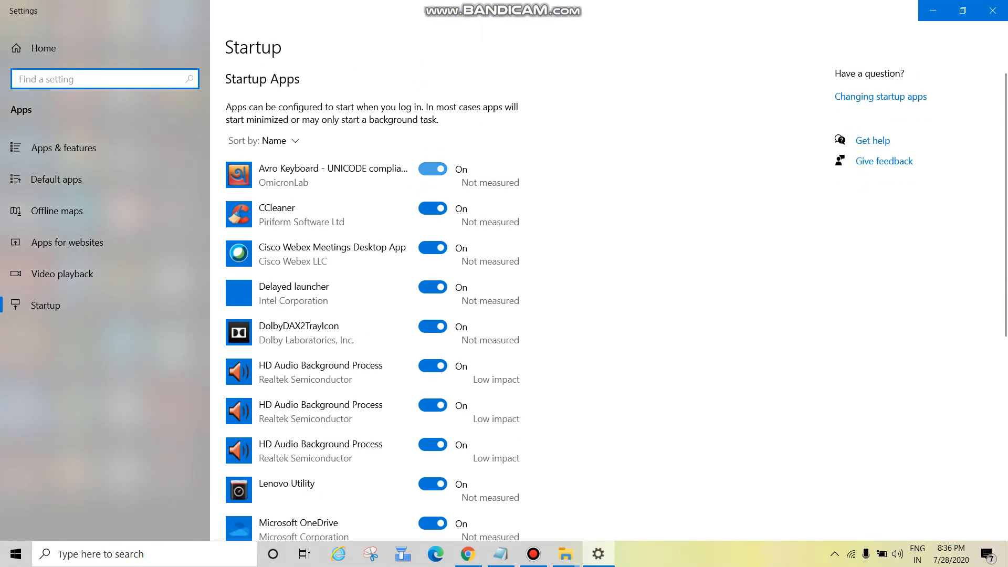
Switch Avro Keyboard, CCleaner, Cisco Webex Meetings, Delayed launcher and DolbyDAX2TrayIcon to Off at startup.
{"action": "scroll", "scroll_direction": "down", "scroll_amount": 3}
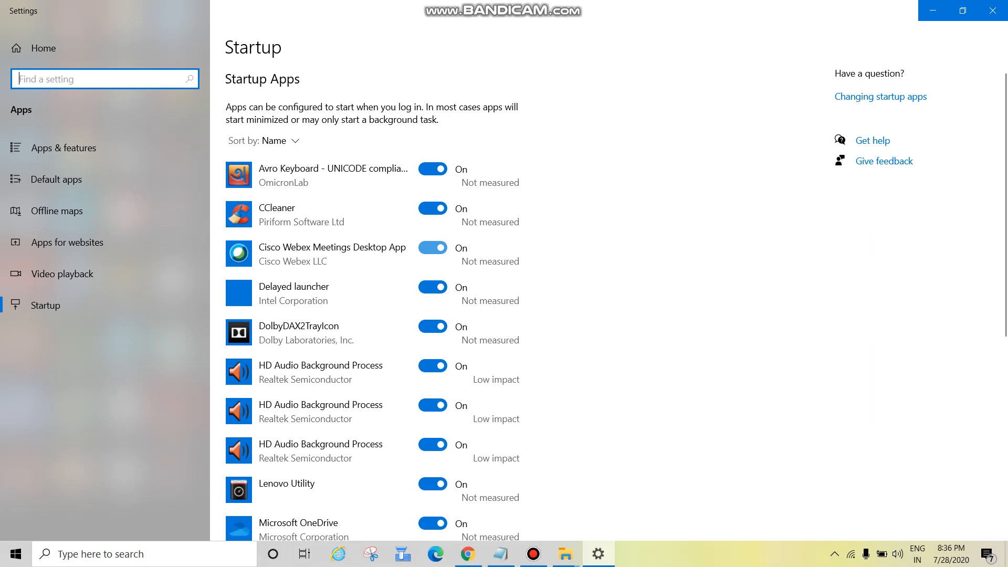
{"action": "left_click", "coordinate": [431, 248]}
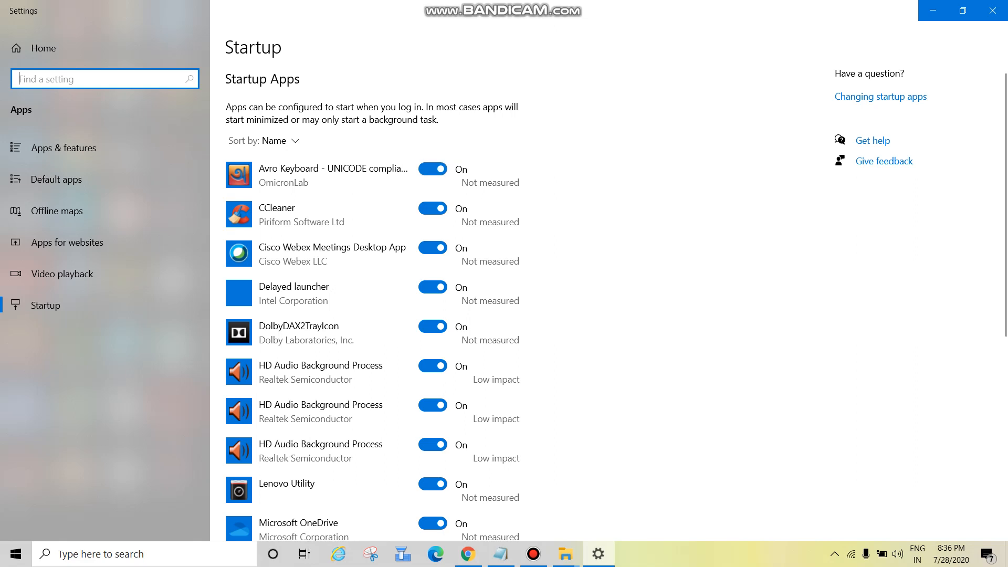
{"action": "left_click", "coordinate": [431, 168]}
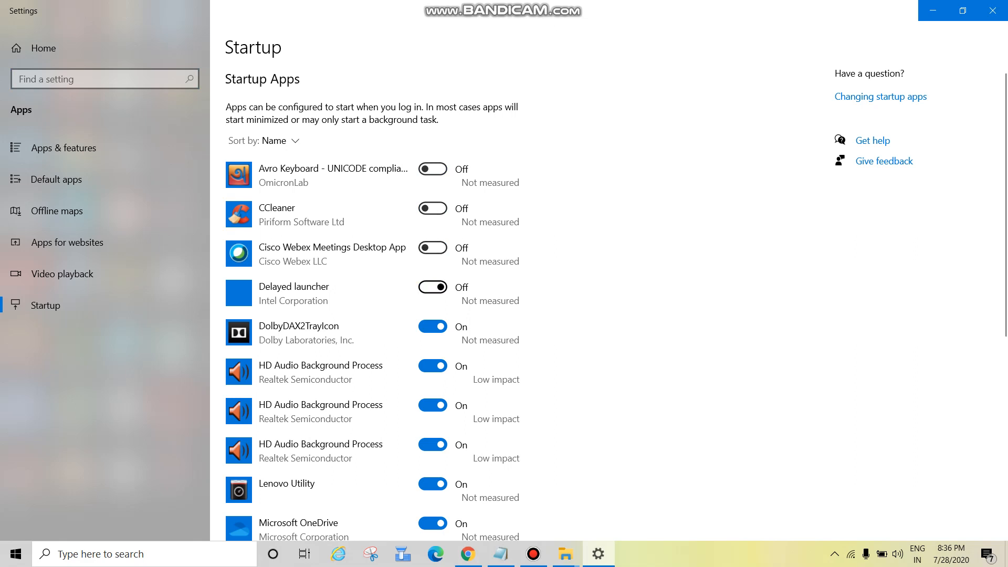
{"action": "left_click", "coordinate": [432, 287]}
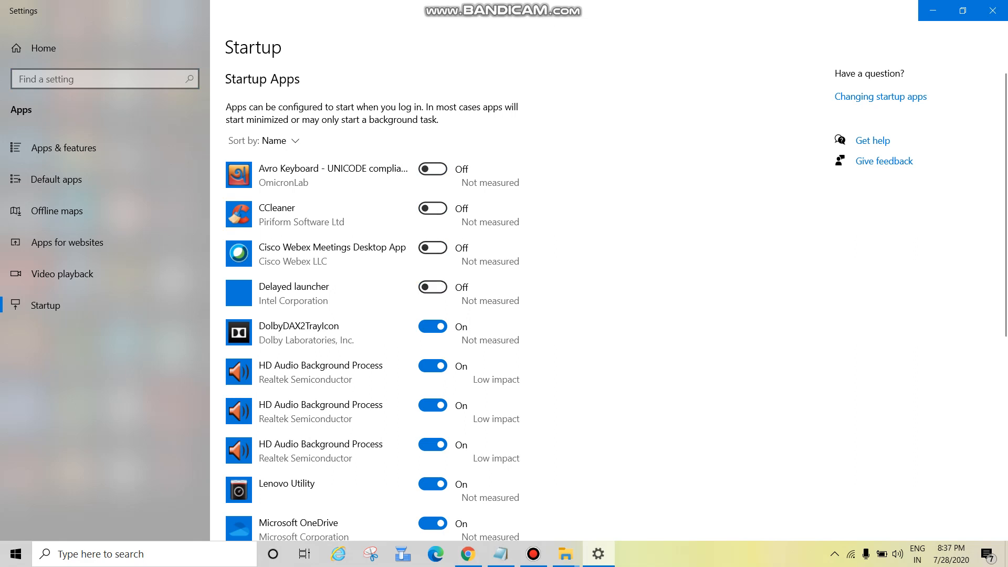
{"action": "left_click", "coordinate": [431, 327]}
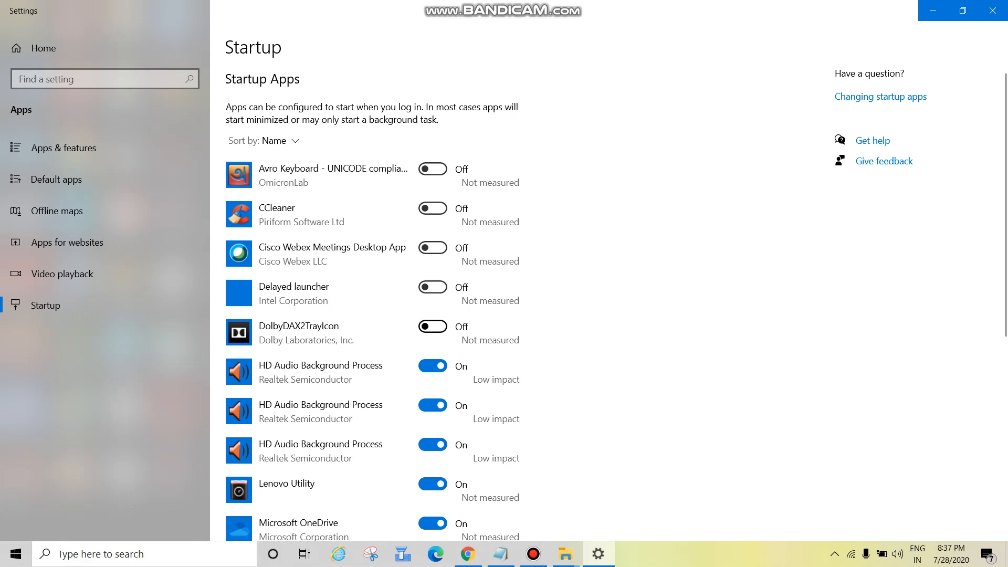
{"action": "left_click", "coordinate": [432, 248]}
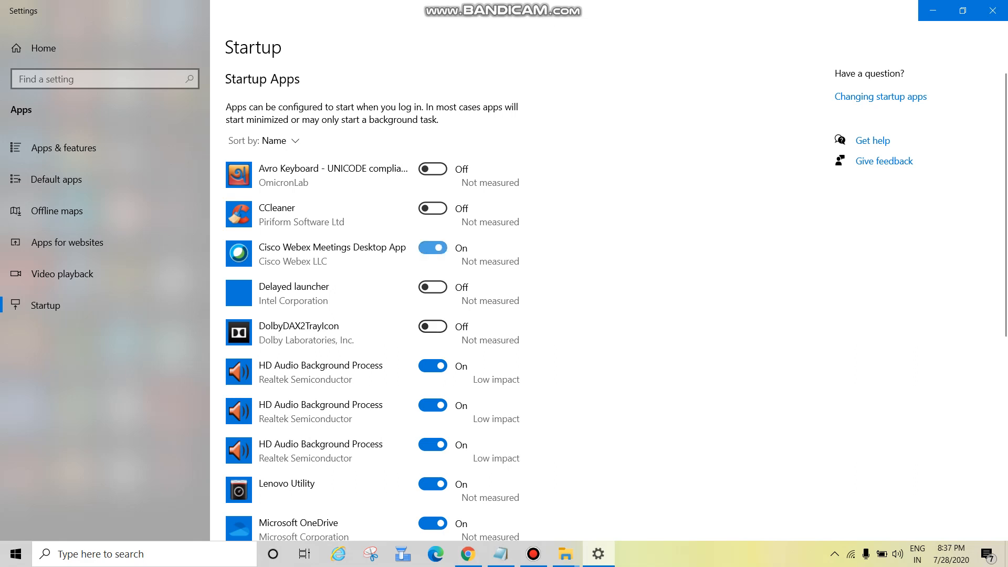
{"action": "left_click", "coordinate": [432, 248]}
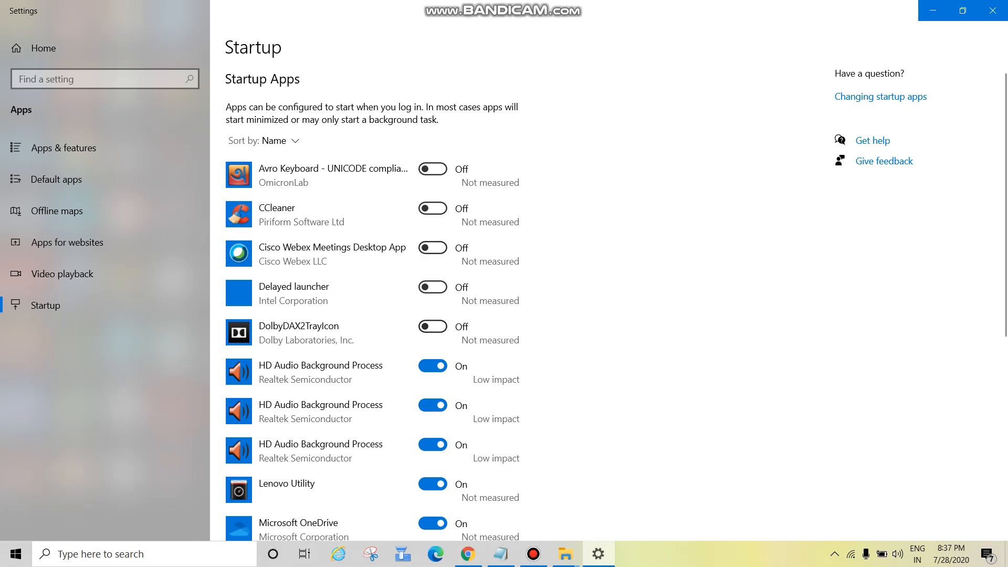
{"action": "scroll", "scroll_direction": "down", "scroll_amount": 3}
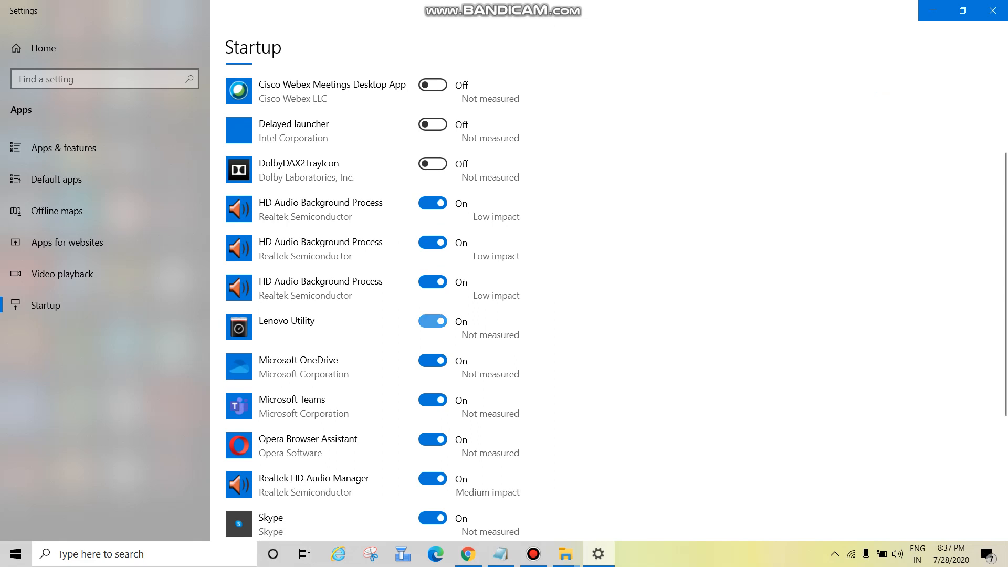